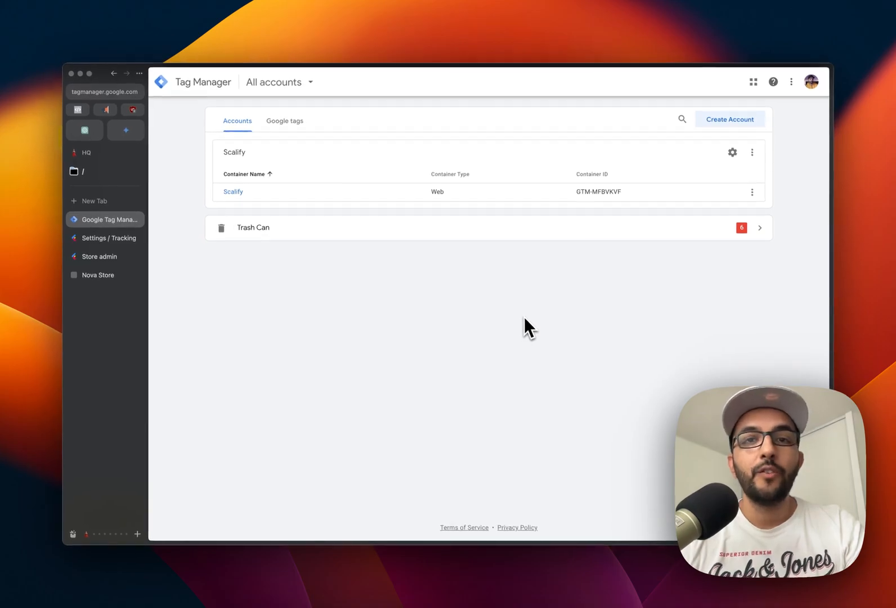
{"action": "mouse_move", "coordinate": [534, 302]}
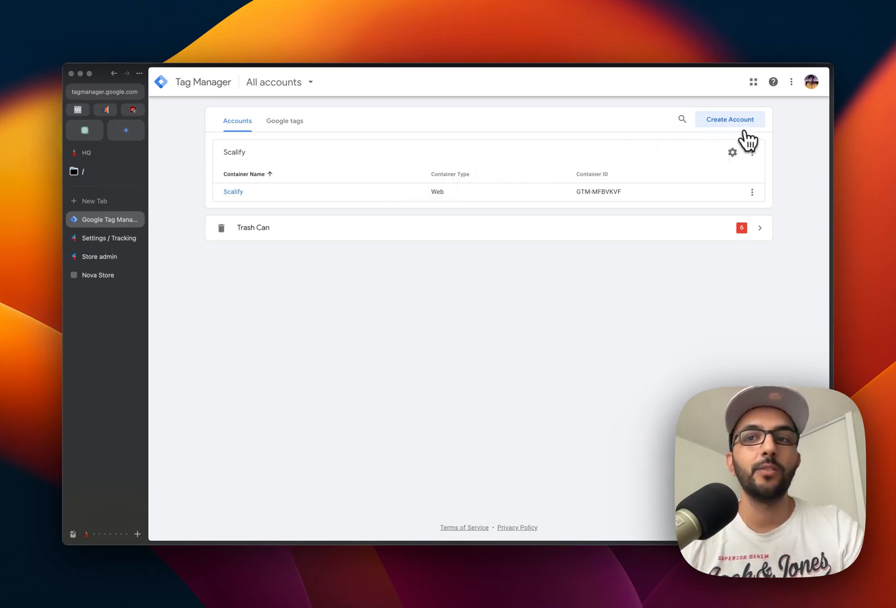
Step: Create account 'Lightfunnels demo video' with web container 'ennazk' and submit it
{"action": "left_click", "coordinate": [729, 119]}
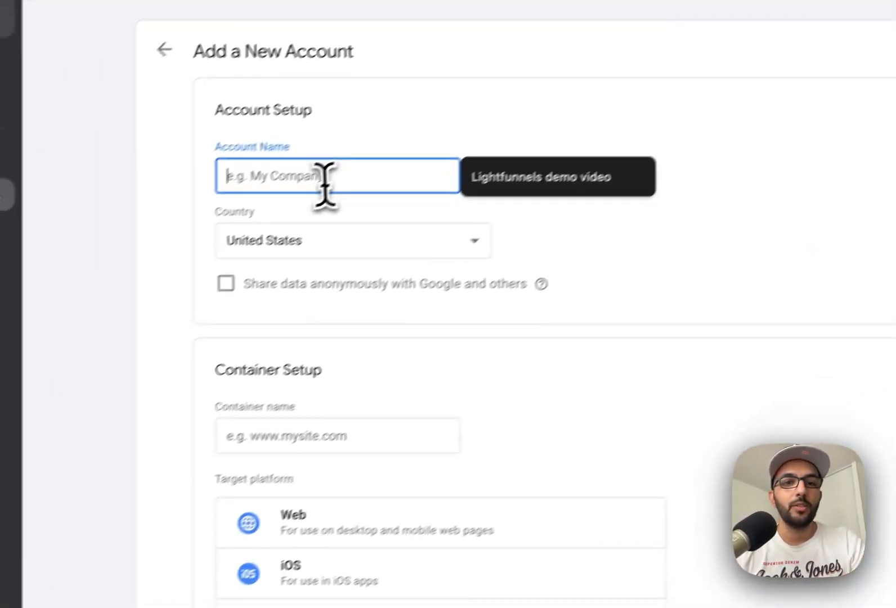
{"action": "type", "text": "Lightfunnels demo video"}
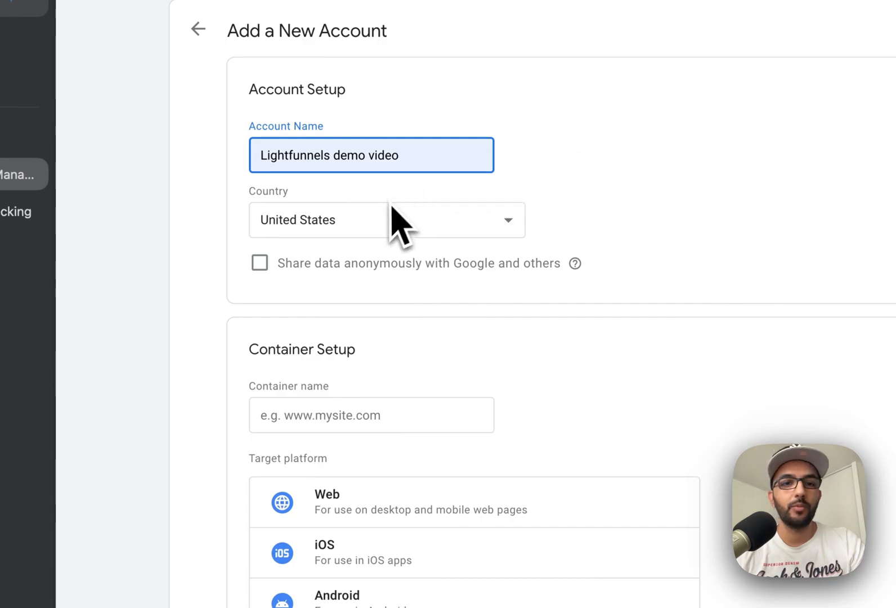
{"action": "left_click", "coordinate": [371, 415]}
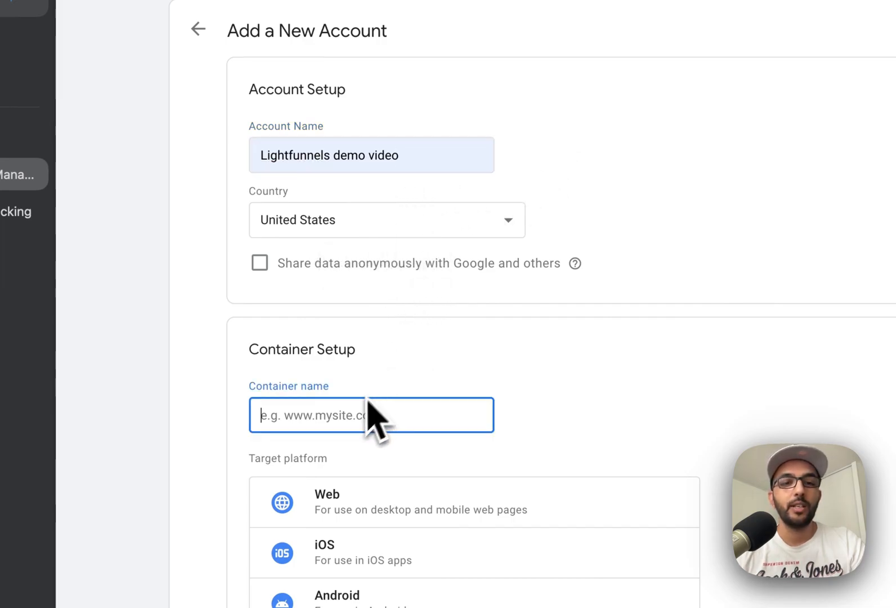
{"action": "type", "text": "ennazk."}
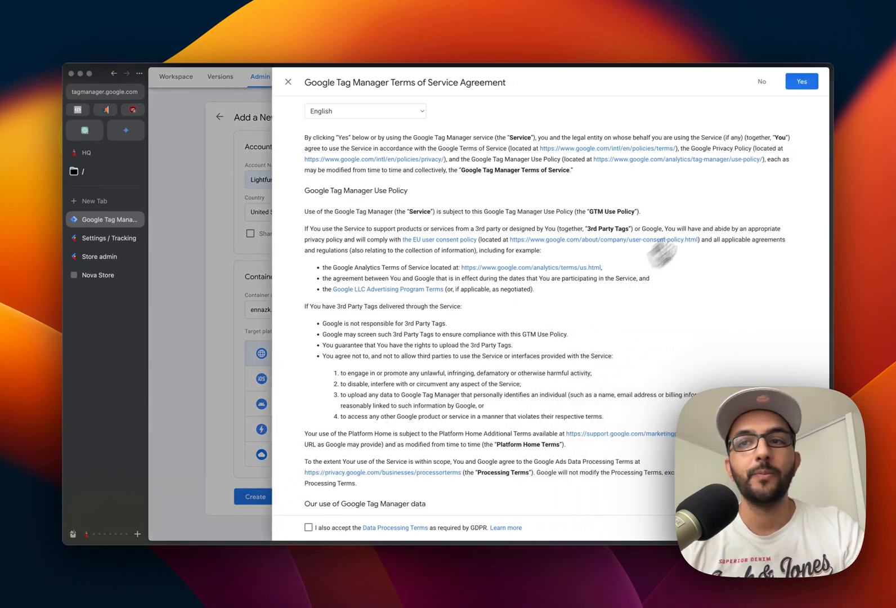
Step: Accept the Terms of Service and close the container install code dialog
{"action": "left_click", "coordinate": [800, 81]}
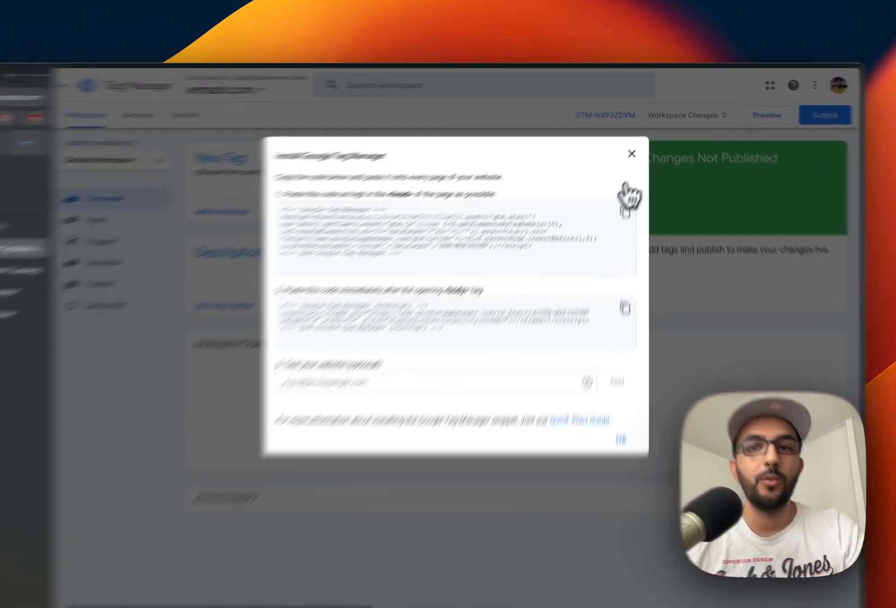
{"action": "left_click", "coordinate": [632, 153]}
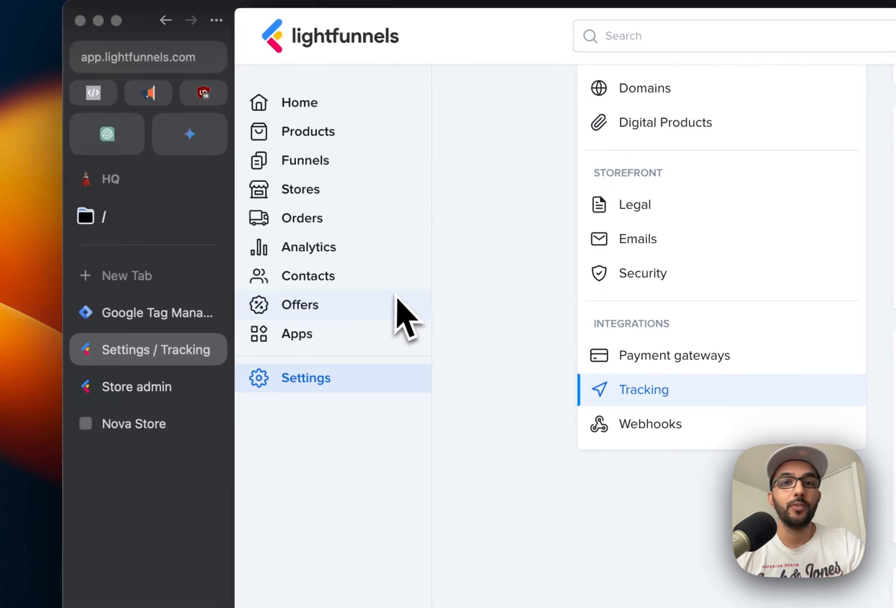
Step: Paste GTM-WXF3ZDVM into the Lightfunnels Google Tag Manager ID field
{"action": "left_click", "coordinate": [642, 389]}
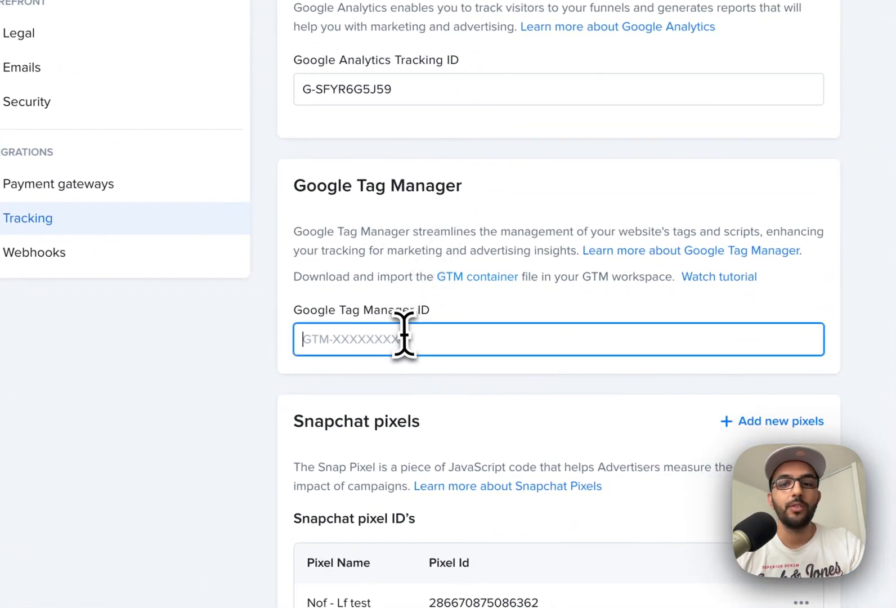
{"action": "type", "text": "GTM-WXF3ZDVM"}
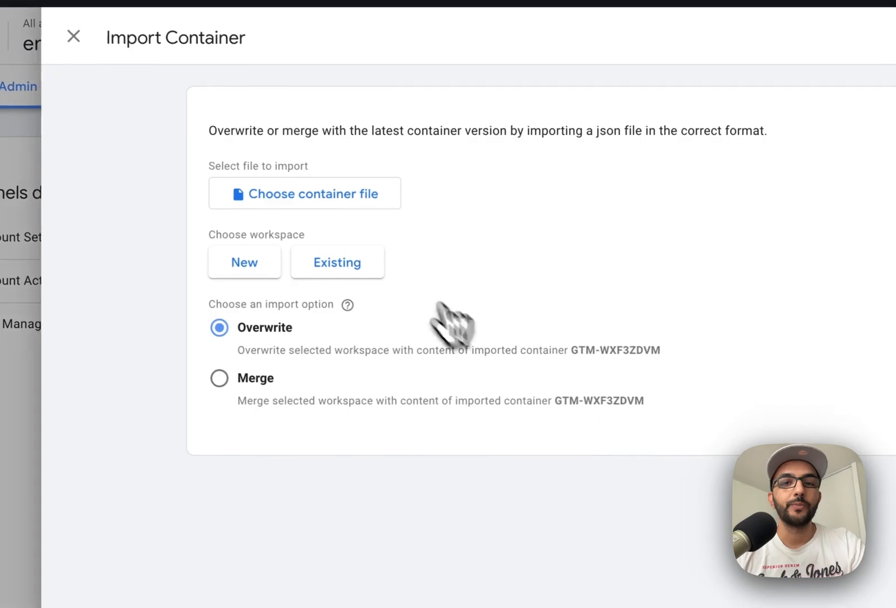
Step: Import Lightfunnels-GTM-container.json into Default Workspace with Overwrite, adding 11 tags and triggers
{"action": "left_click", "coordinate": [304, 193]}
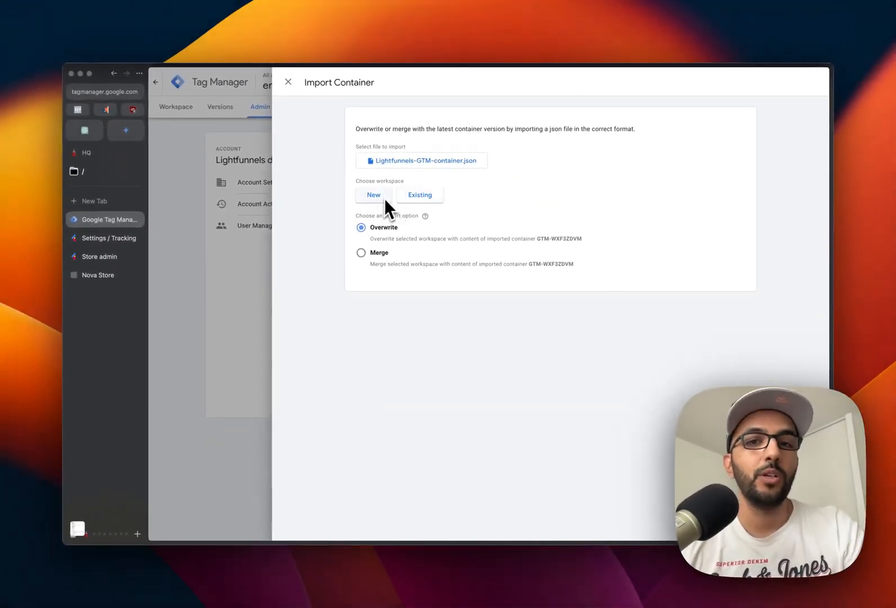
{"action": "left_click", "coordinate": [420, 195]}
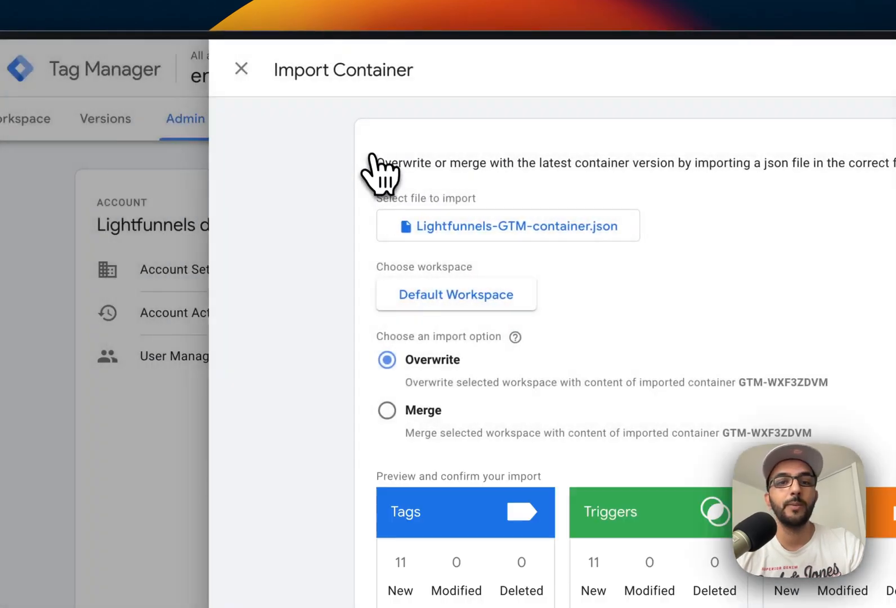
{"action": "scroll", "scroll_direction": "down", "scroll_amount": 3}
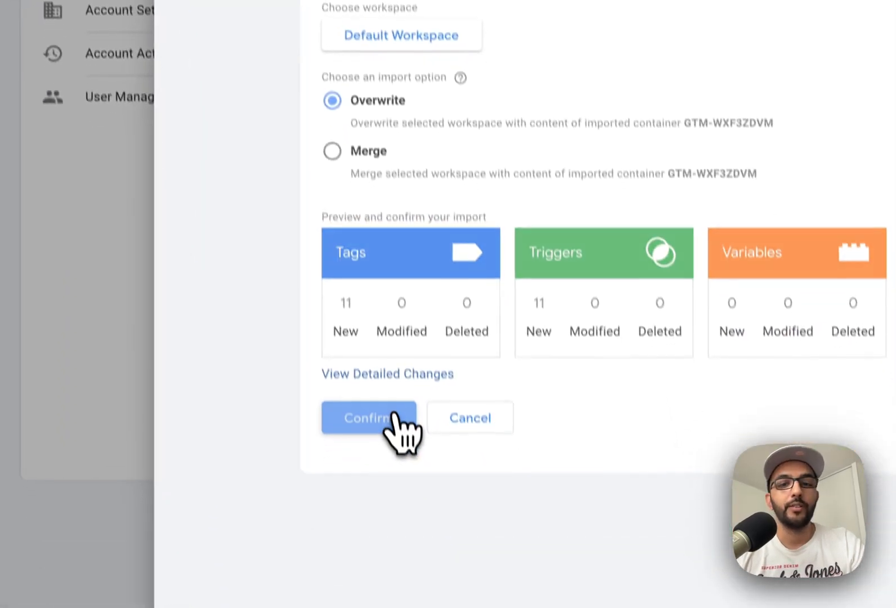
{"action": "left_click", "coordinate": [369, 417]}
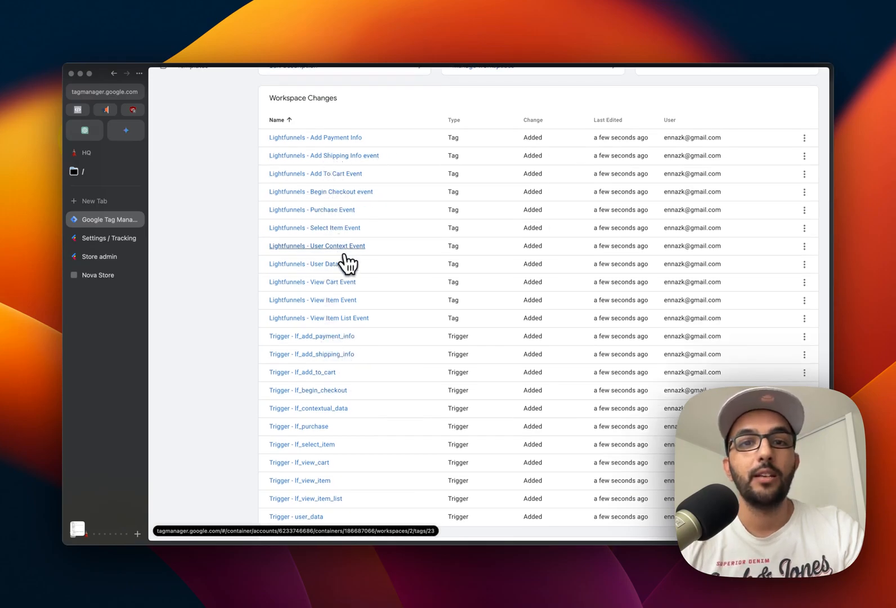
Step: Inspect the imported Add To Cart Event tag in the Tags list
{"action": "scroll", "scroll_direction": "down", "scroll_amount": 3}
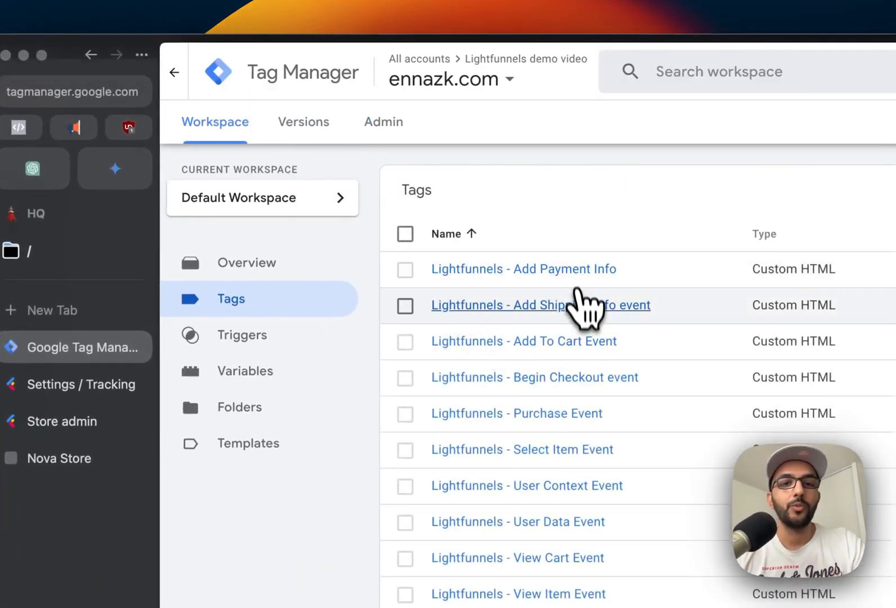
{"action": "mouse_move", "coordinate": [595, 354]}
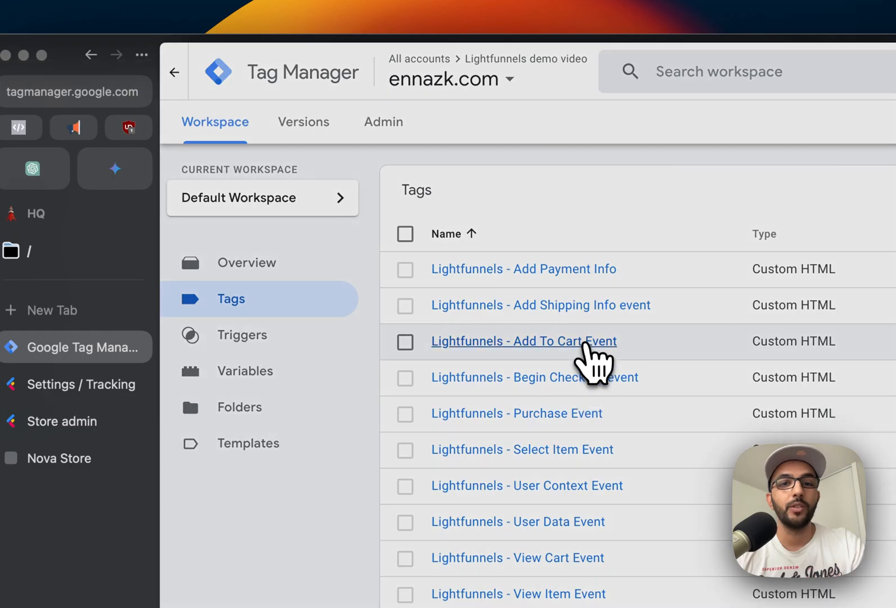
{"action": "left_click", "coordinate": [522, 341]}
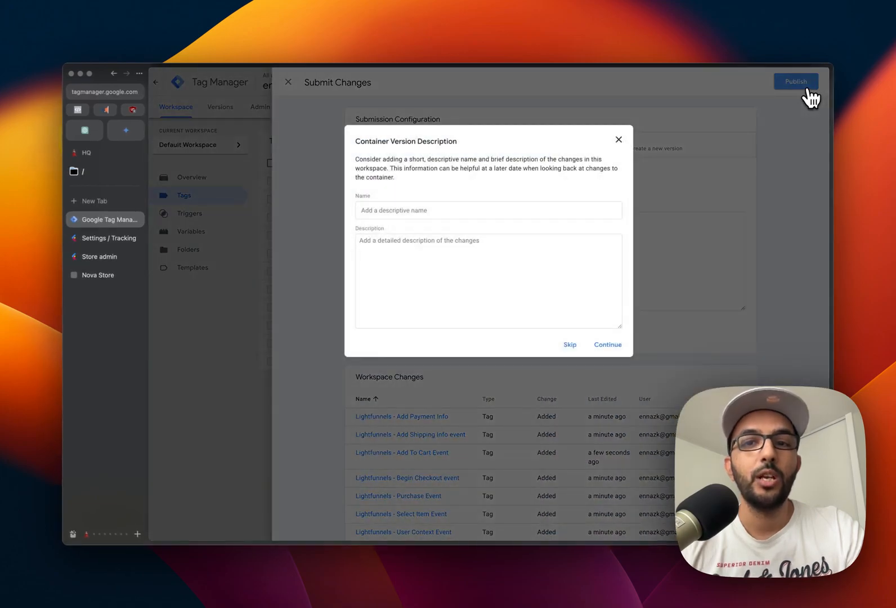
Step: Skip the version description to publish the container version live
{"action": "left_click", "coordinate": [570, 345]}
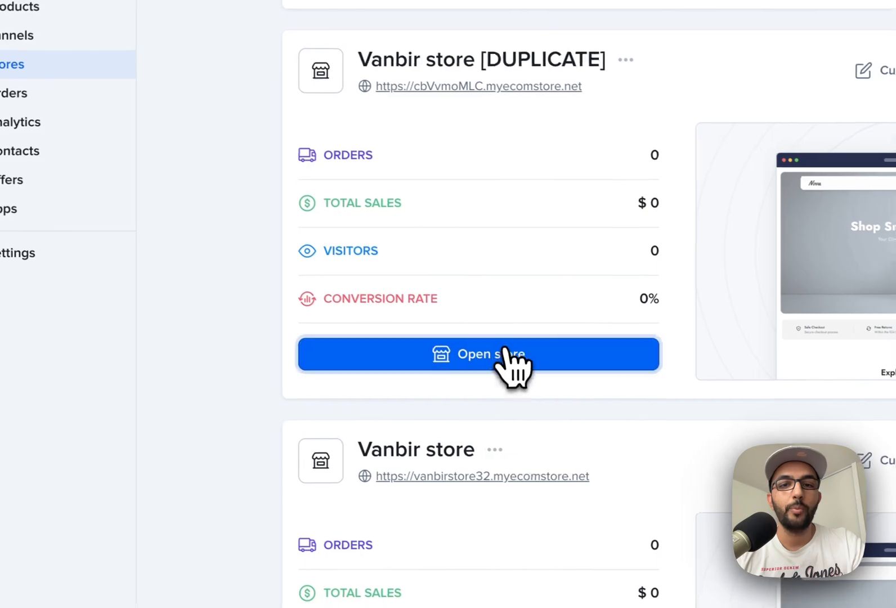
Step: Toggle 'Enable Google Tag Manager in this funnel' in the duplicate store's Tracking settings
{"action": "left_click", "coordinate": [479, 353]}
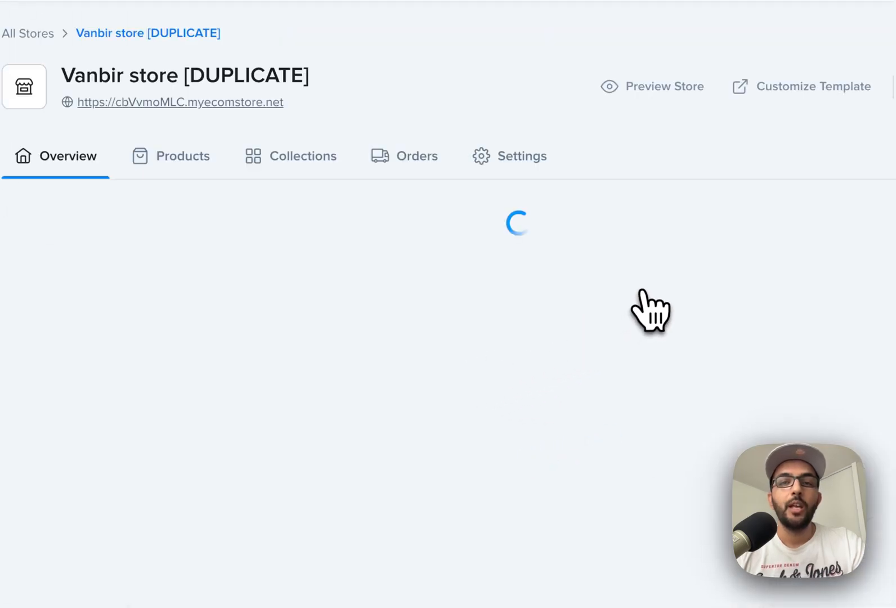
{"action": "left_click", "coordinate": [521, 156]}
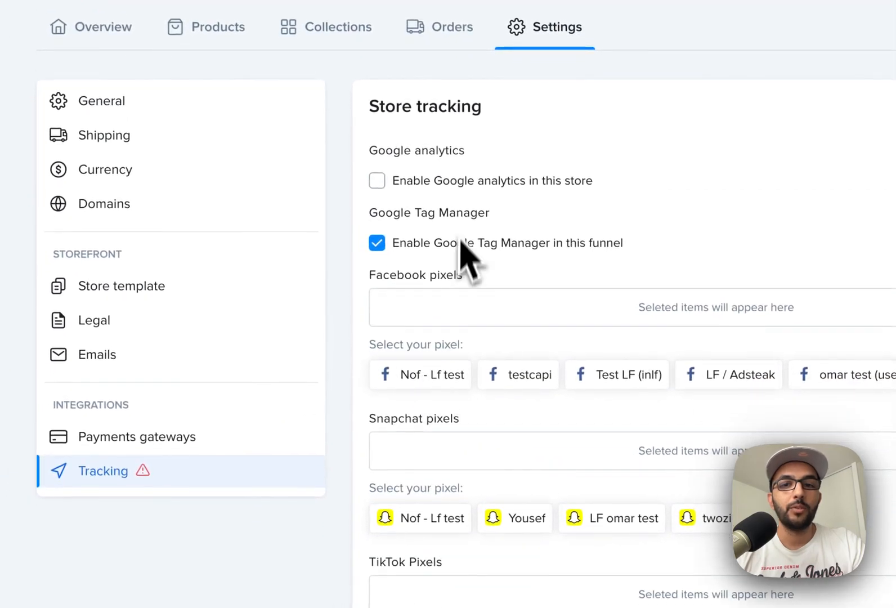
{"action": "left_click", "coordinate": [376, 242]}
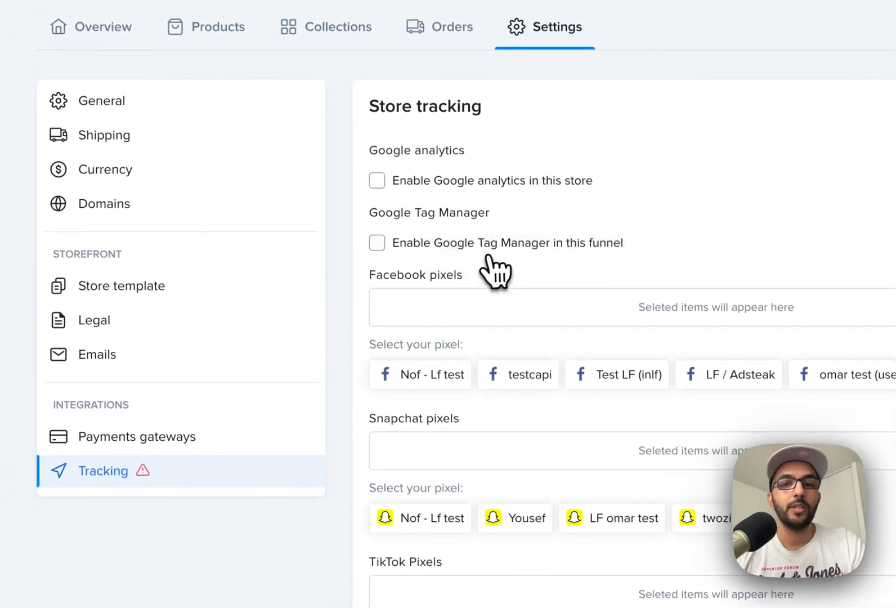
{"action": "left_click", "coordinate": [377, 242]}
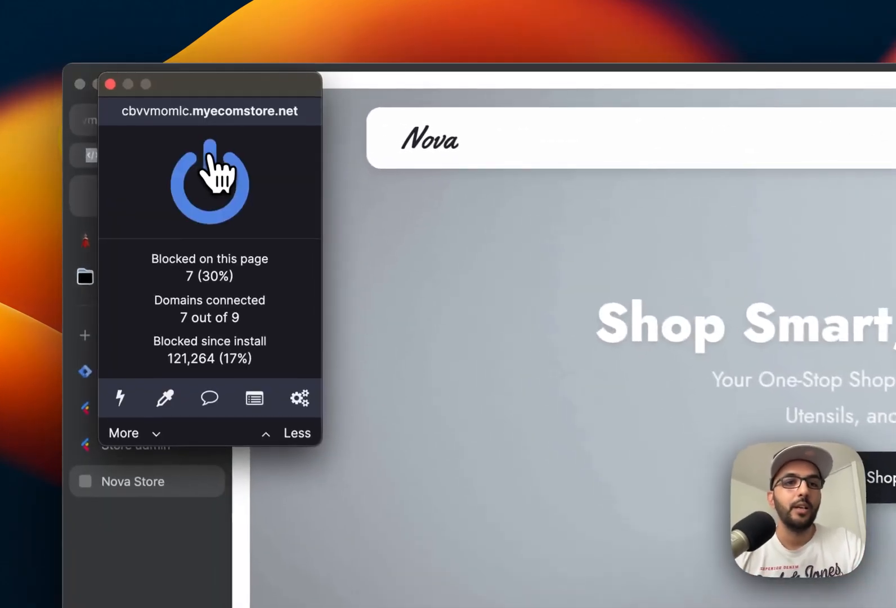
Step: Disable the ad blocker for Nova Store and open DevTools below the storefront
{"action": "left_click", "coordinate": [210, 182]}
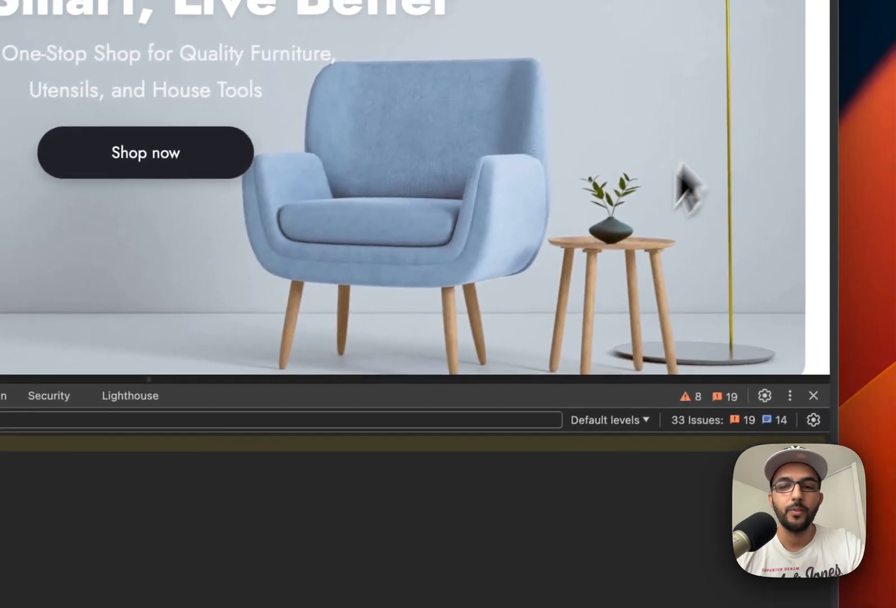
{"action": "left_click", "coordinate": [603, 420]}
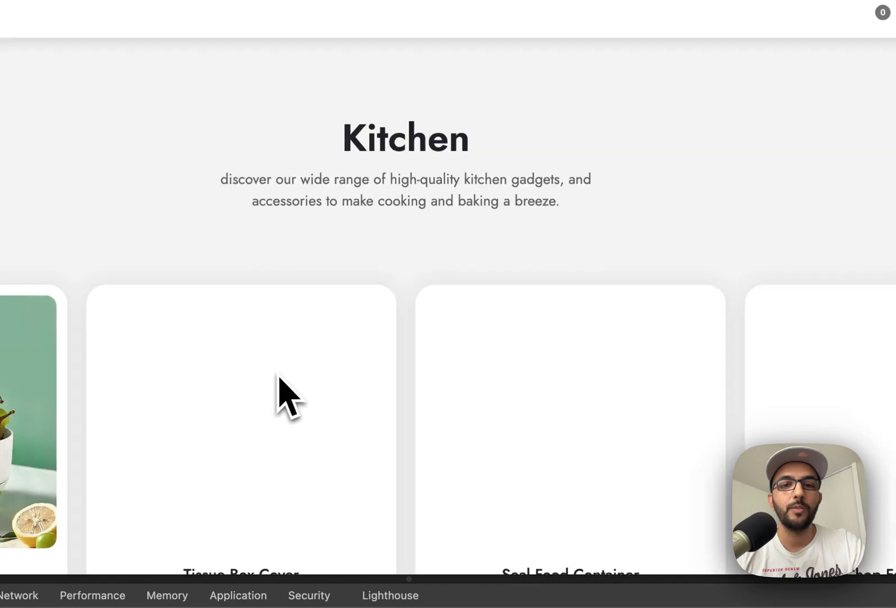
Step: Add the orange Tissue Box Cover to the cart, logging lf_add_to_cart
{"action": "scroll", "scroll_direction": "down", "scroll_amount": 3}
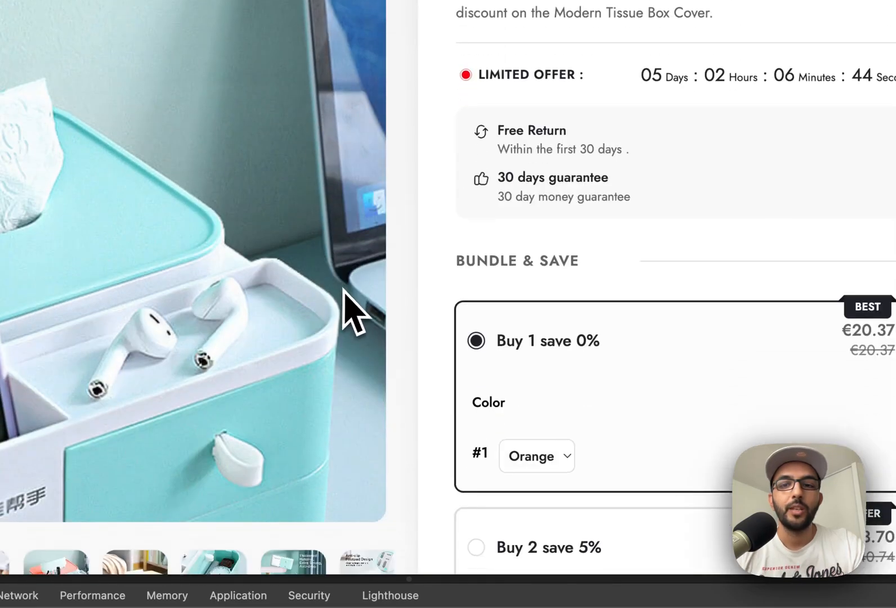
{"action": "scroll", "scroll_direction": "down", "scroll_amount": 3}
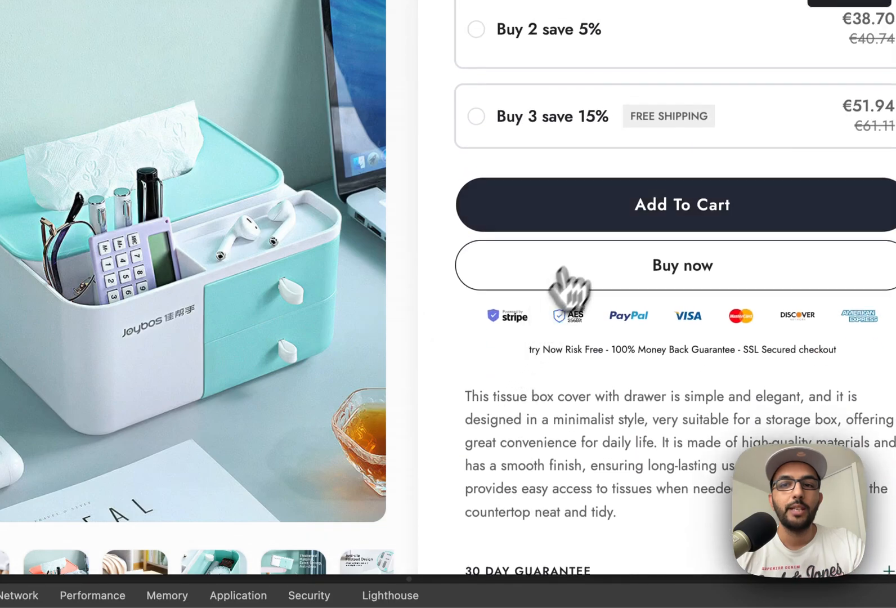
{"action": "left_click", "coordinate": [681, 204]}
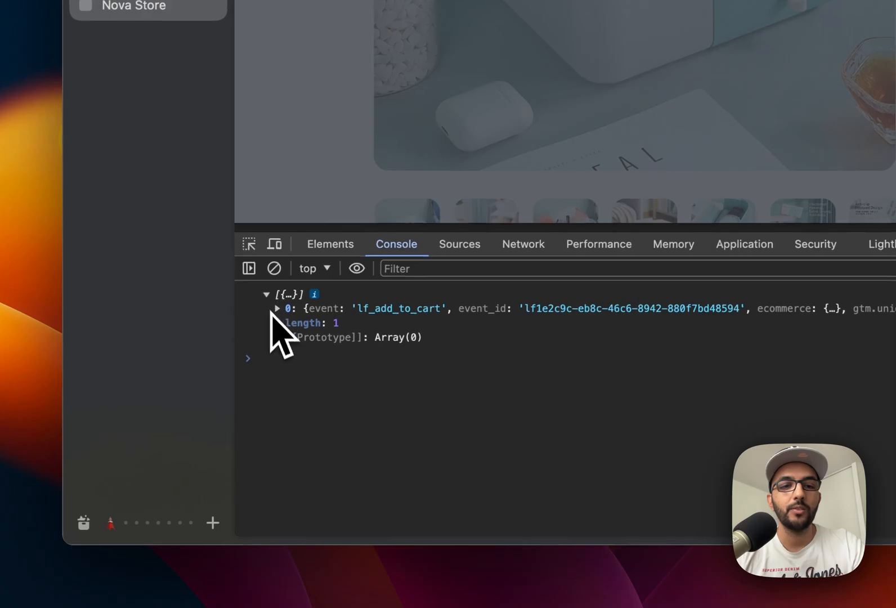
Step: Expand lf_add_to_cart and its items, confirming orange Tissue Box Cover at 22 USD
{"action": "left_click", "coordinate": [277, 308]}
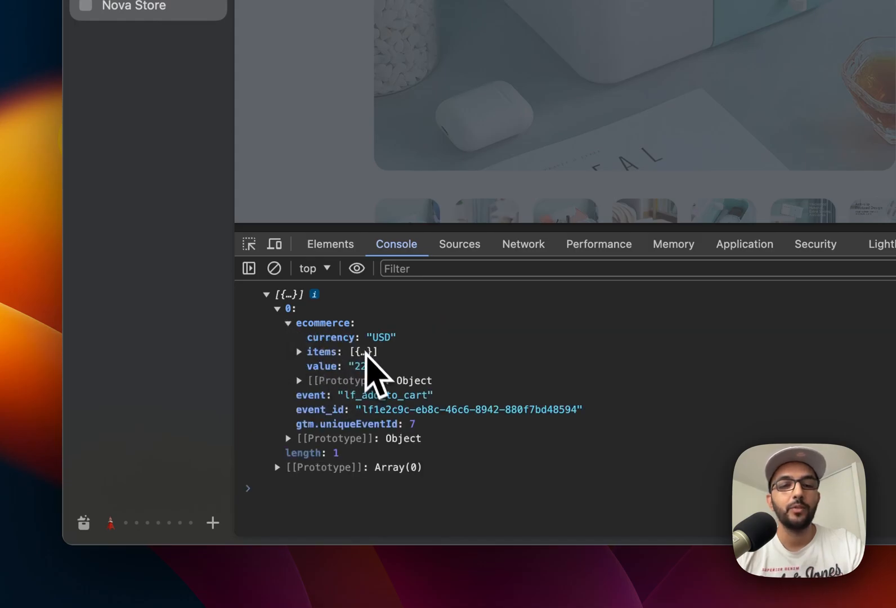
{"action": "left_click", "coordinate": [298, 351]}
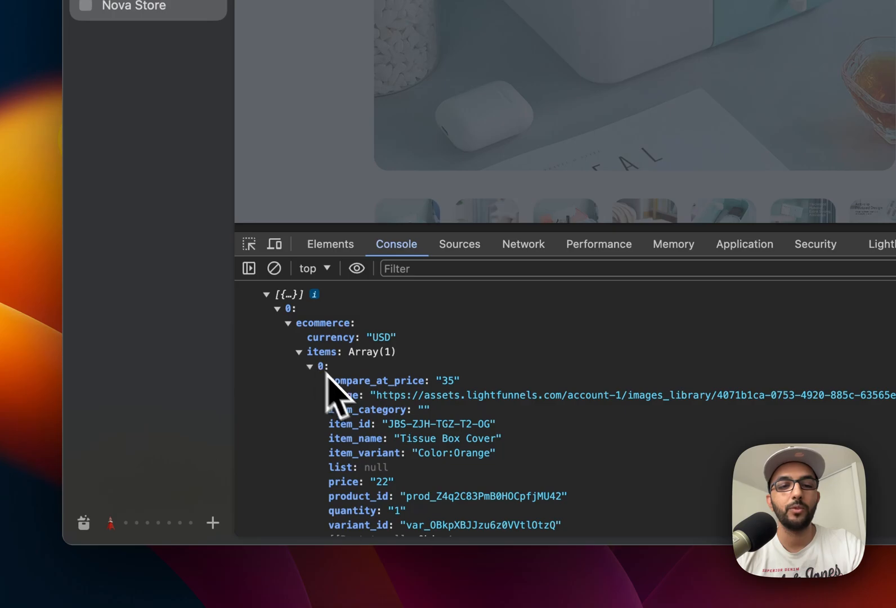
{"action": "scroll", "scroll_direction": "down", "scroll_amount": 3}
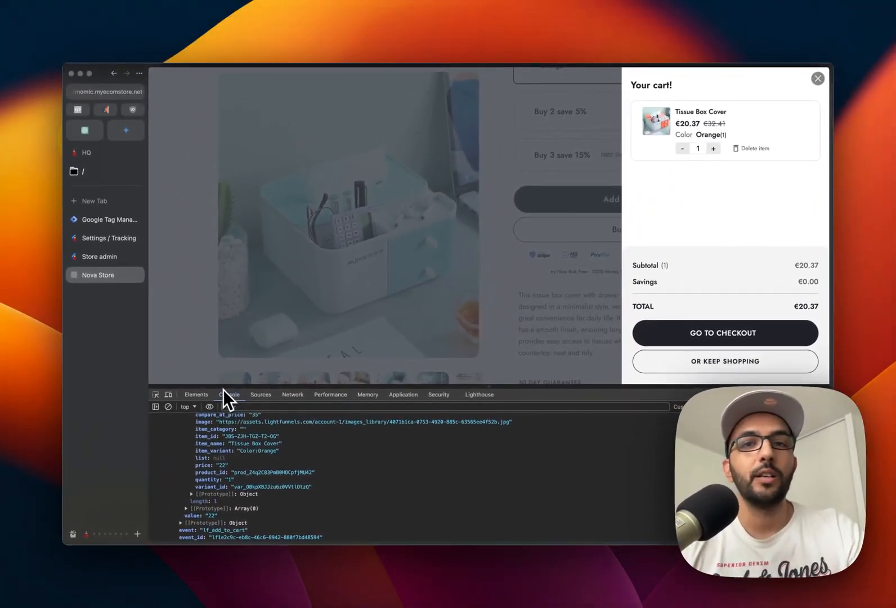
{"action": "left_click", "coordinate": [109, 219]}
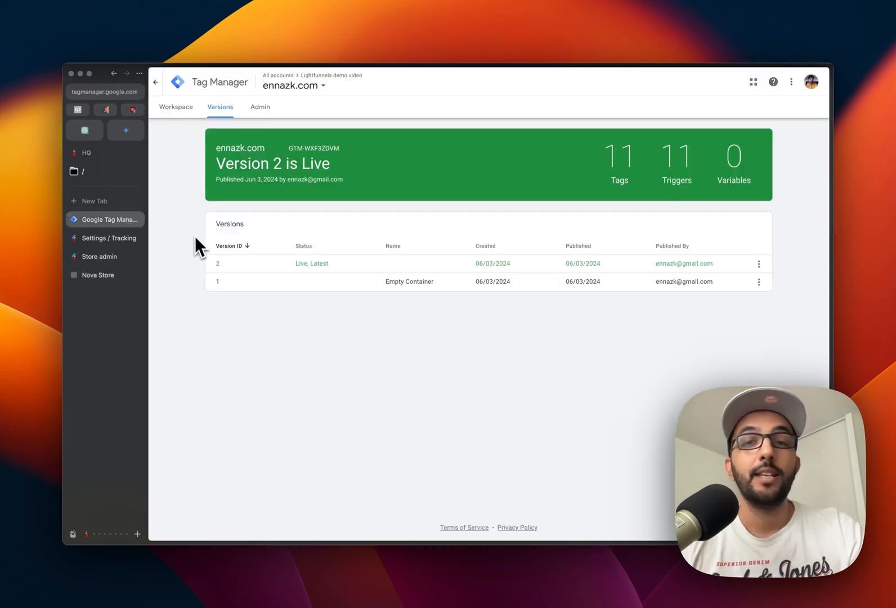
{"action": "mouse_move", "coordinate": [197, 234]}
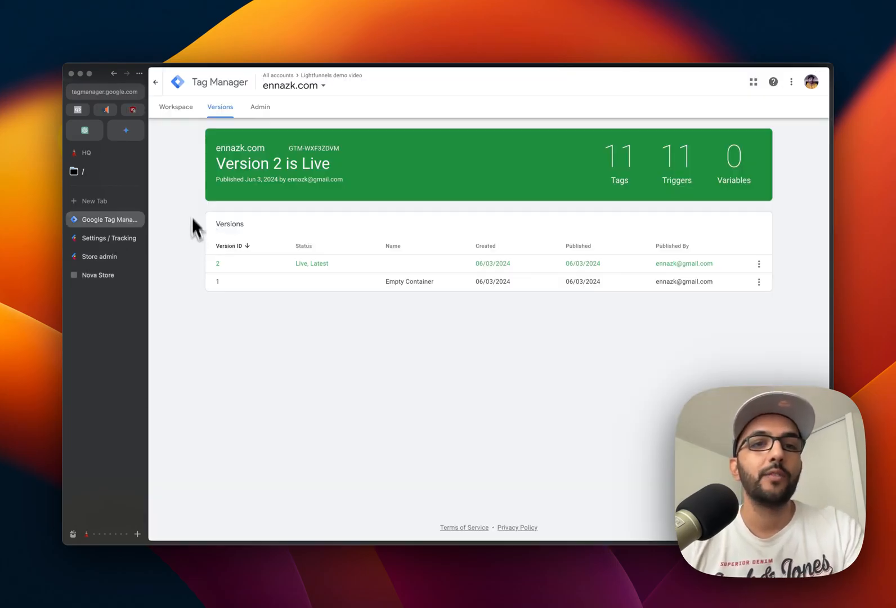
Step: Review the imported Lightfunnels tags in the ennazk.com workspace, then view its admin settings
{"action": "left_click", "coordinate": [176, 107]}
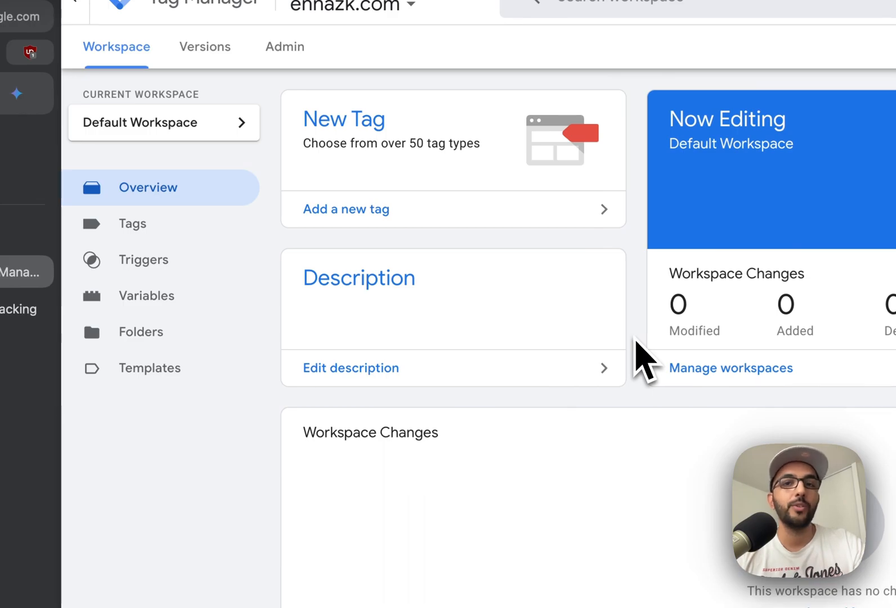
{"action": "mouse_move", "coordinate": [291, 314]}
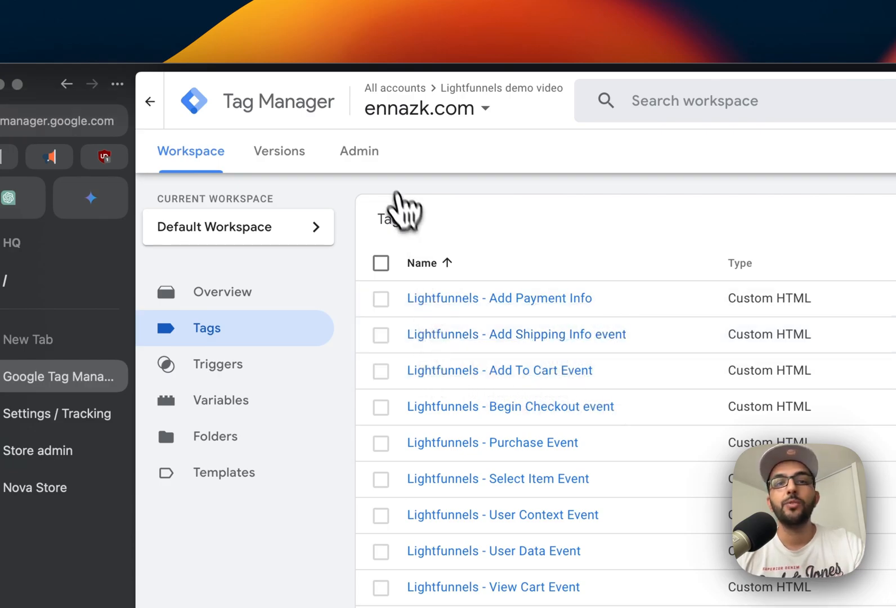
{"action": "left_click", "coordinate": [358, 150]}
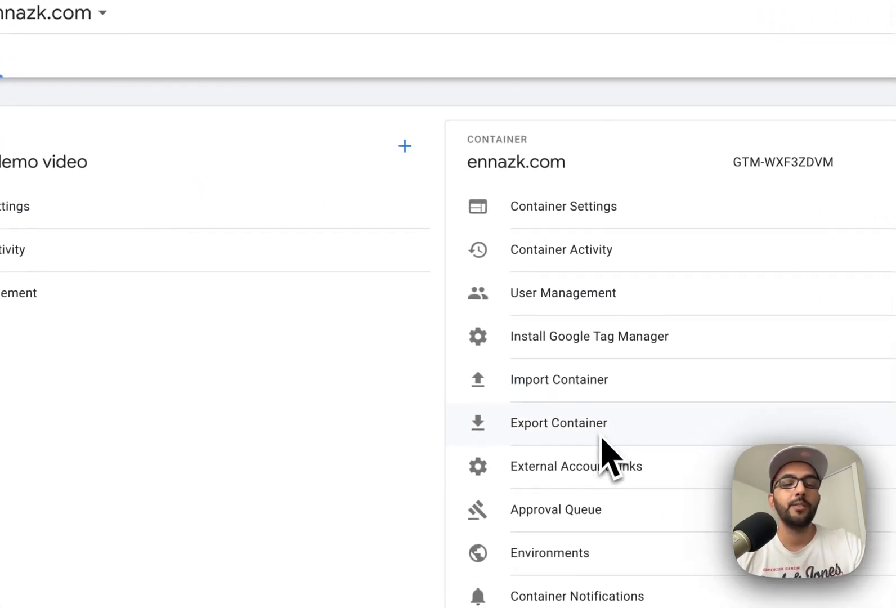